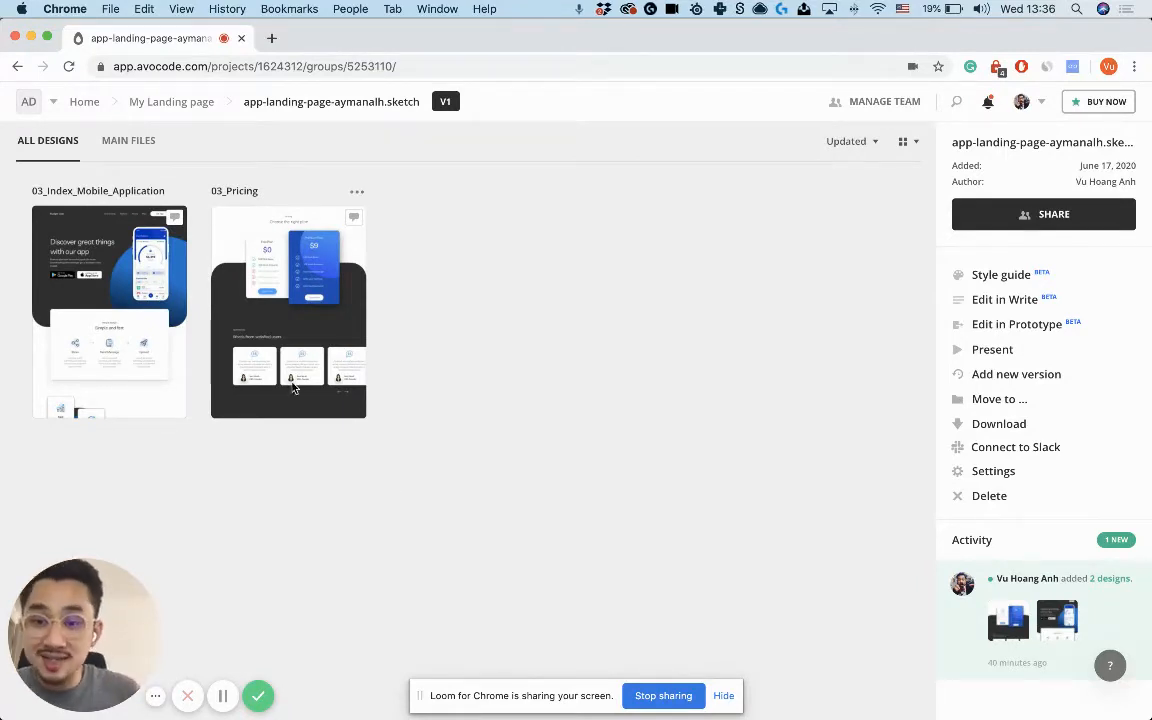
Step: Send the landing page design to Avocode Write via 'Edit in Write'
left_click(1004, 300)
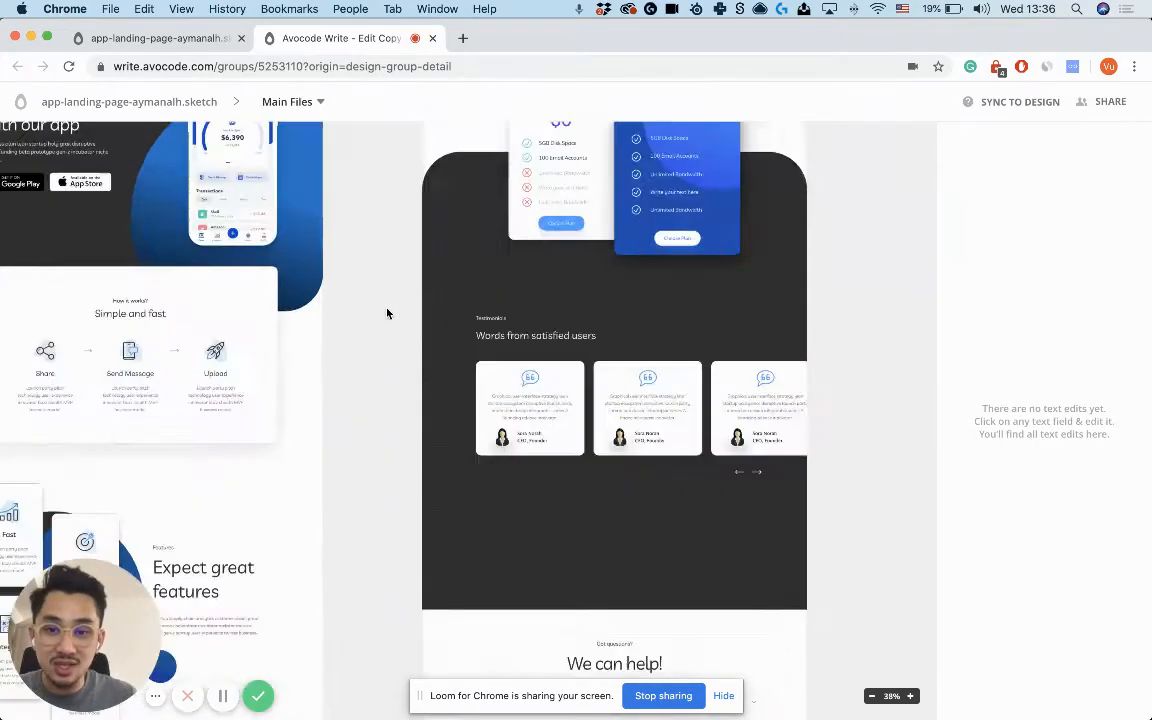
left_click(908, 696)
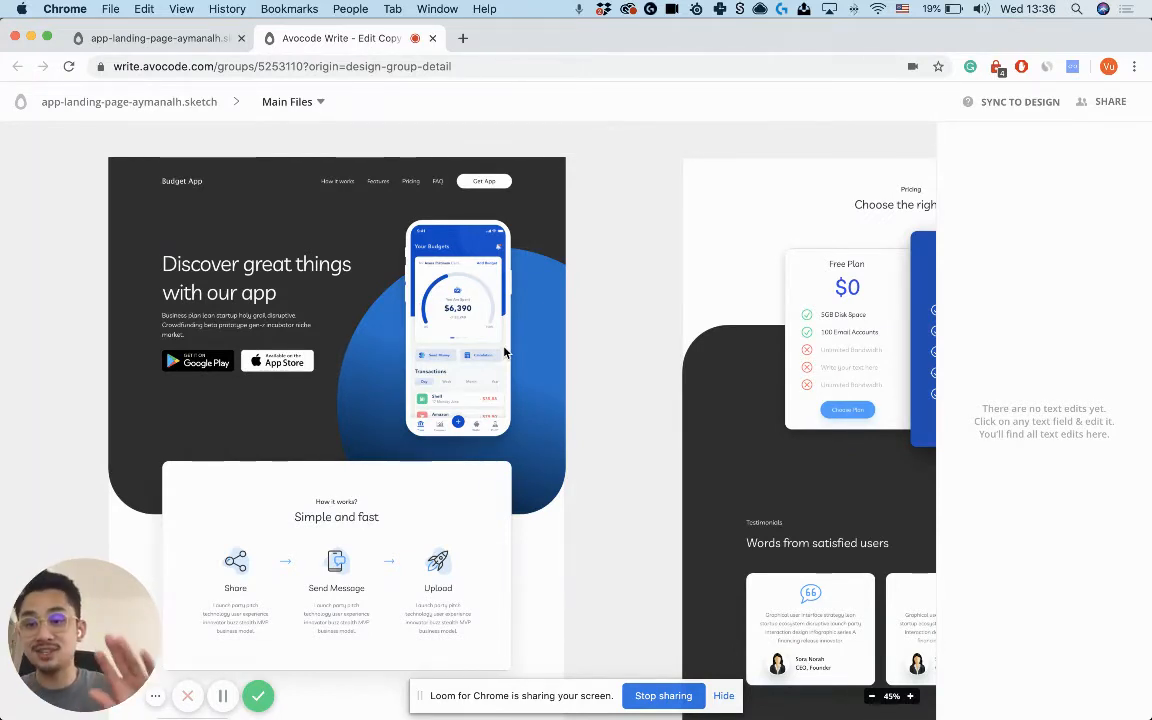
left_click(236, 324)
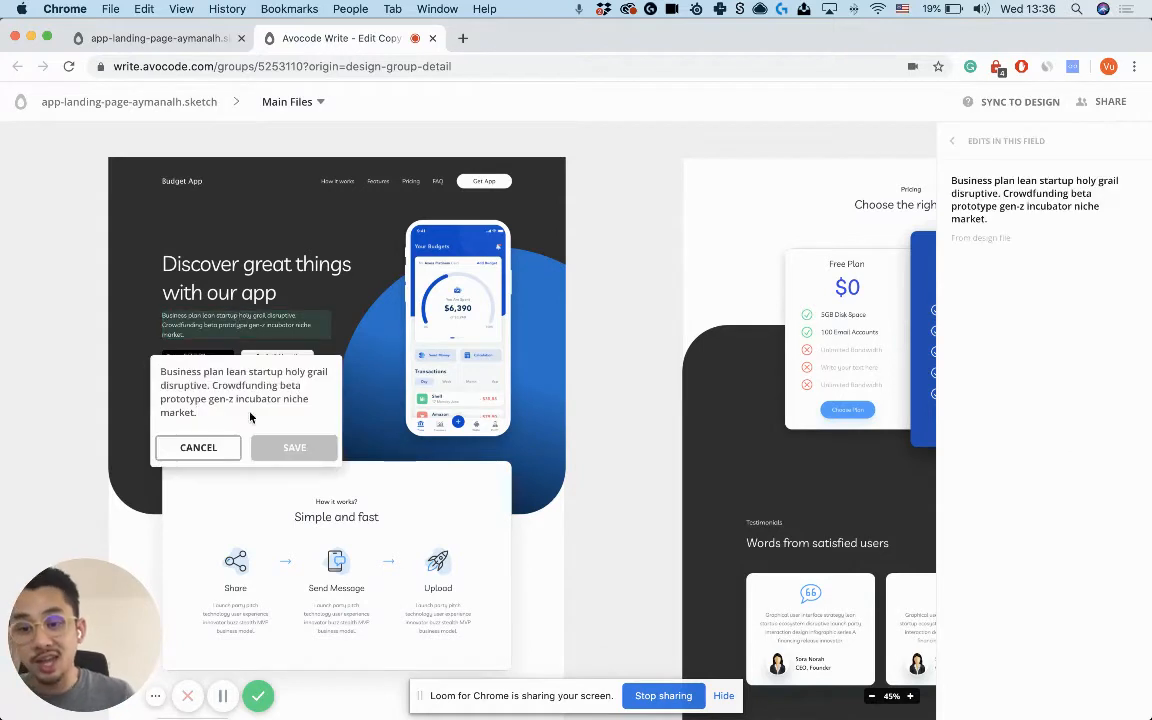
left_click(198, 448)
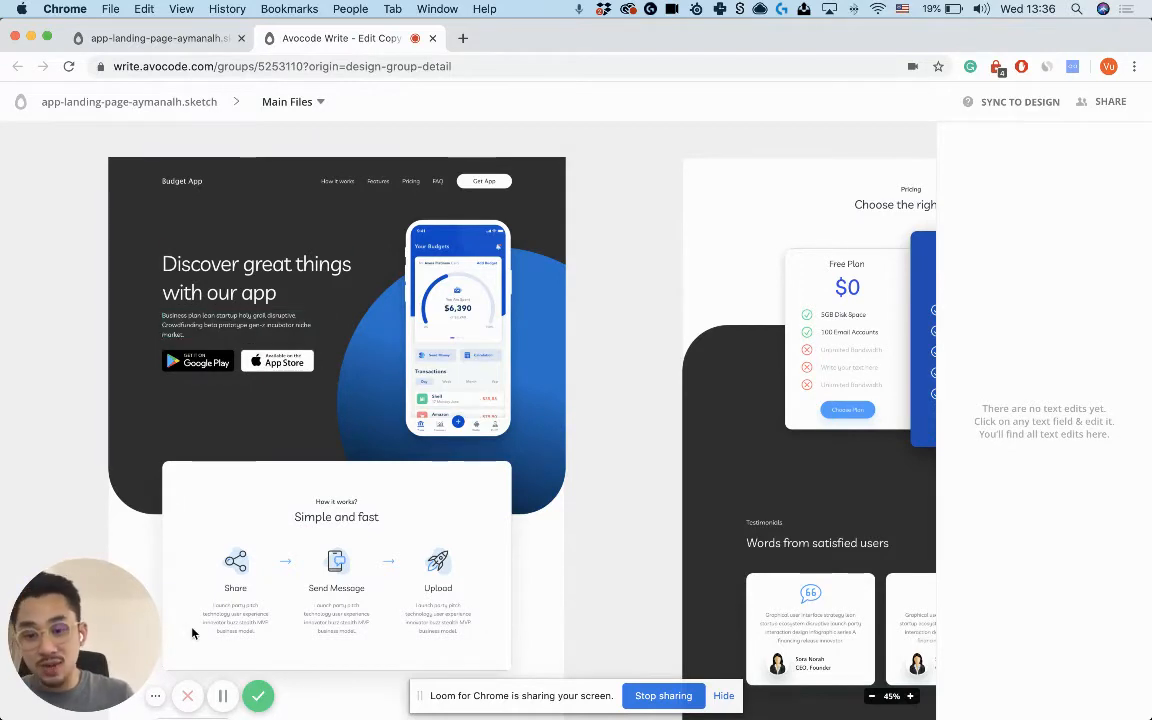
mouse_move(290, 482)
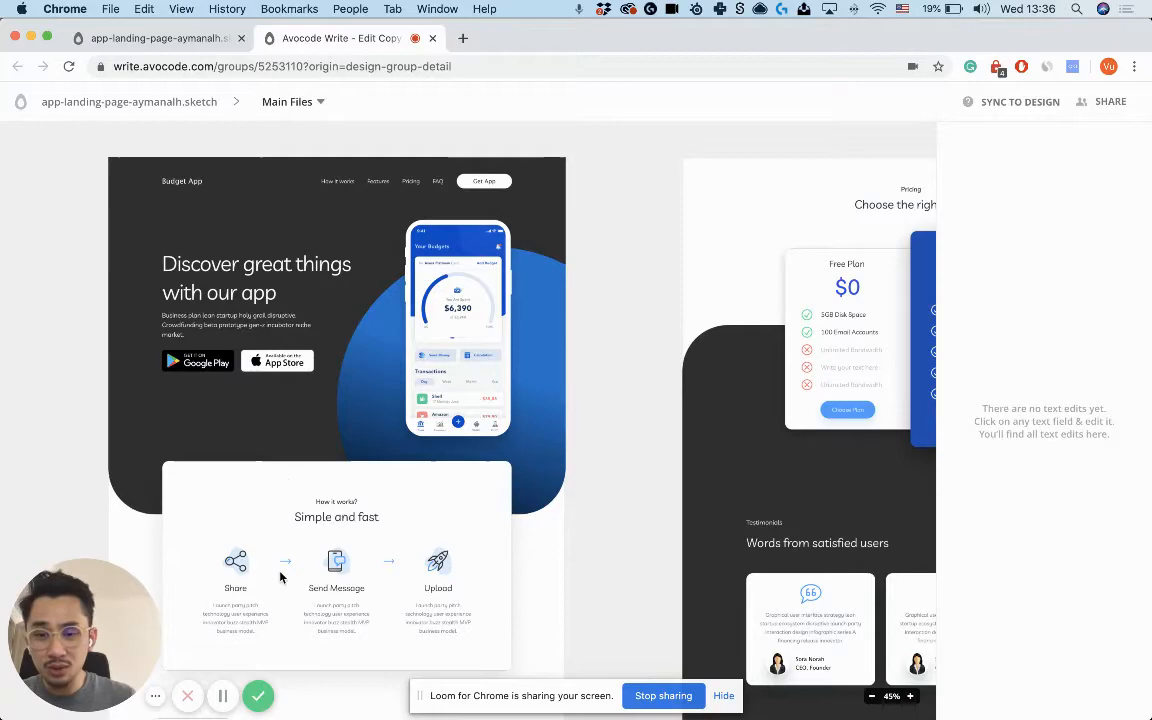
Step: Reword the 'How it works?' label to "How does it even work?" and save it
left_click(908, 696)
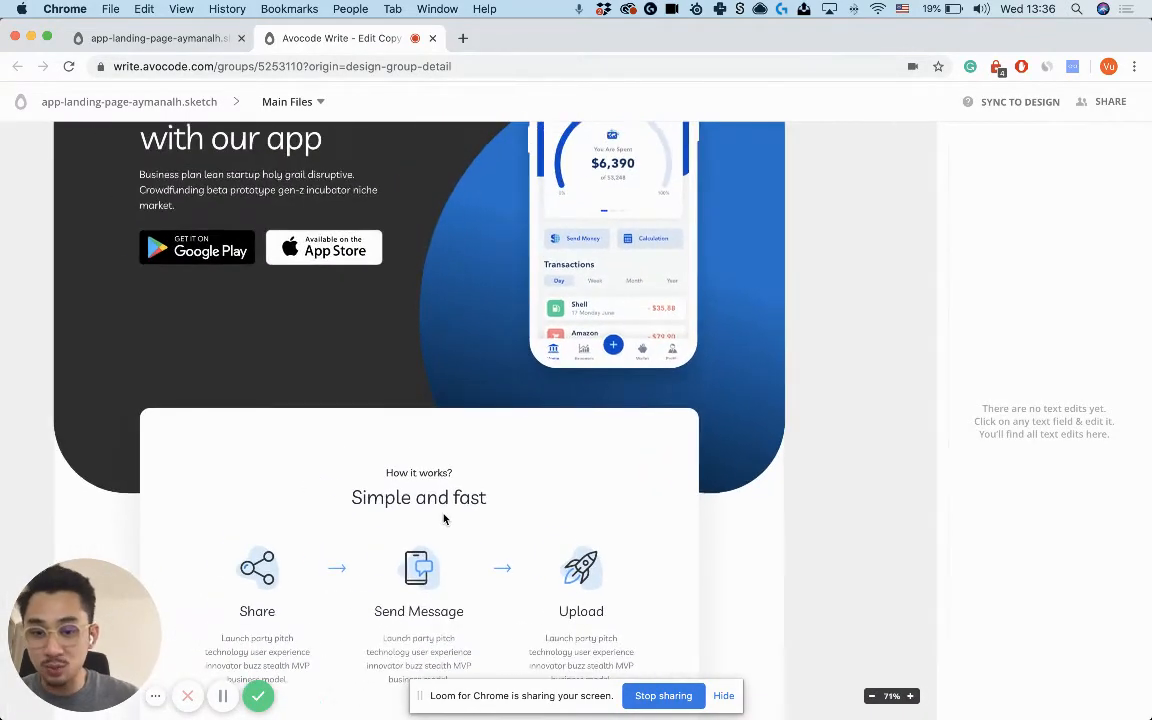
left_click(420, 496)
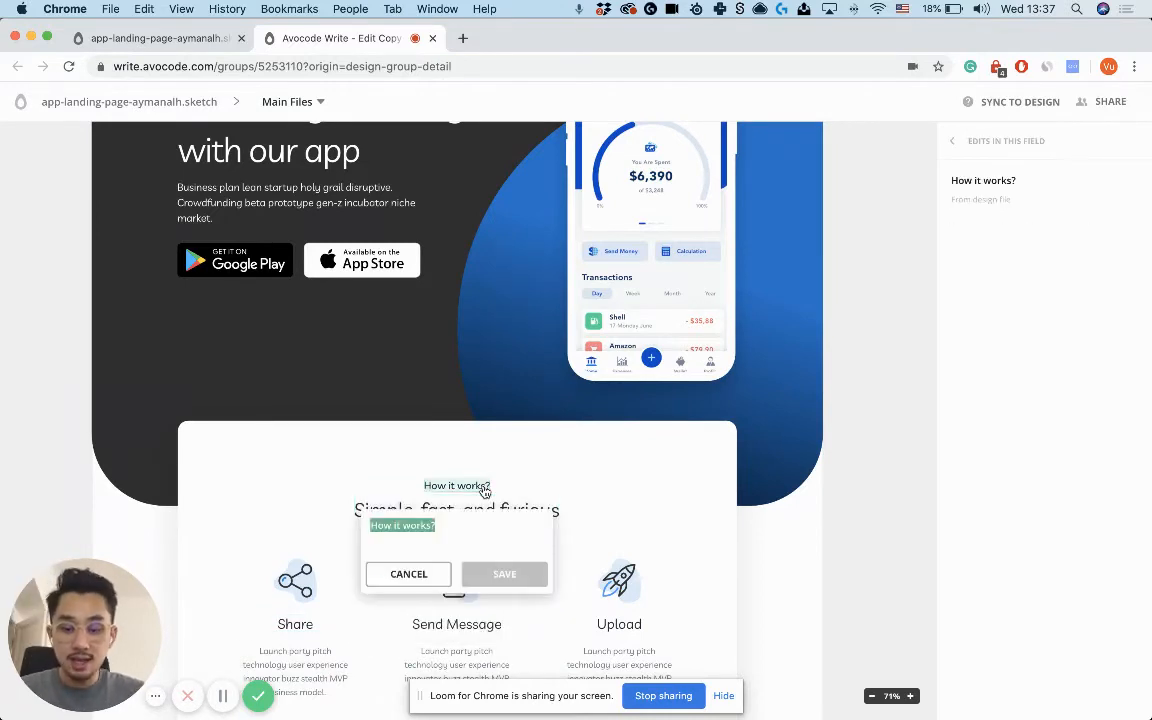
type("How dos it even")
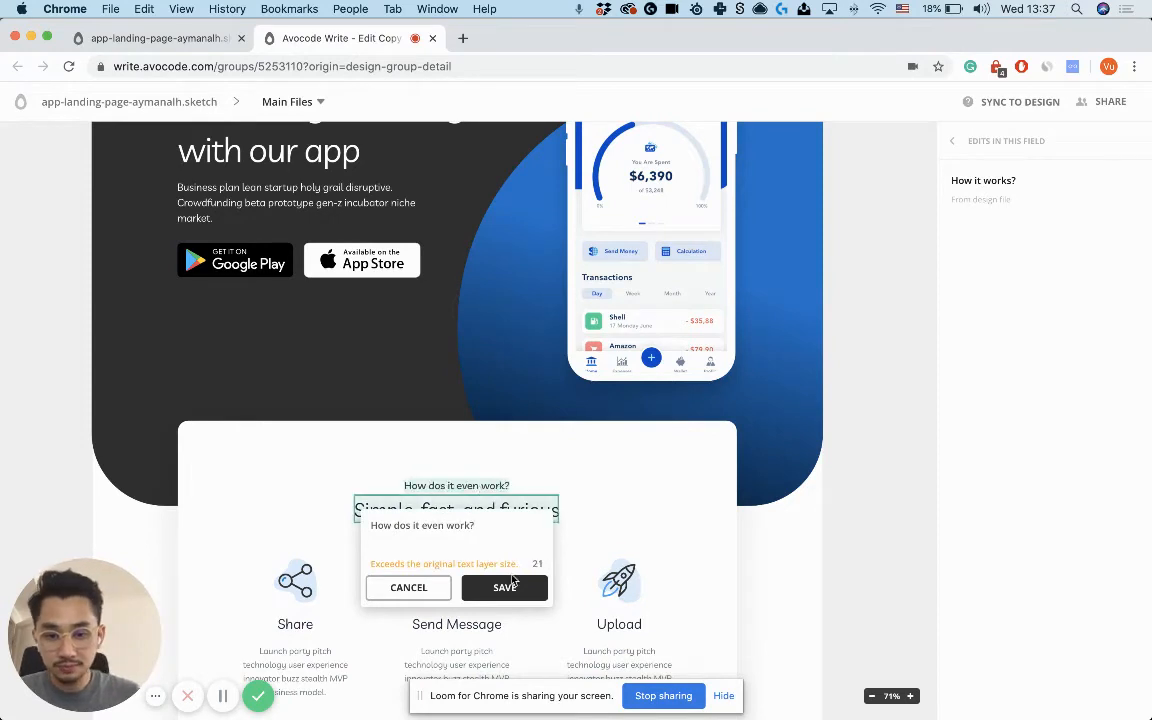
left_click(504, 588)
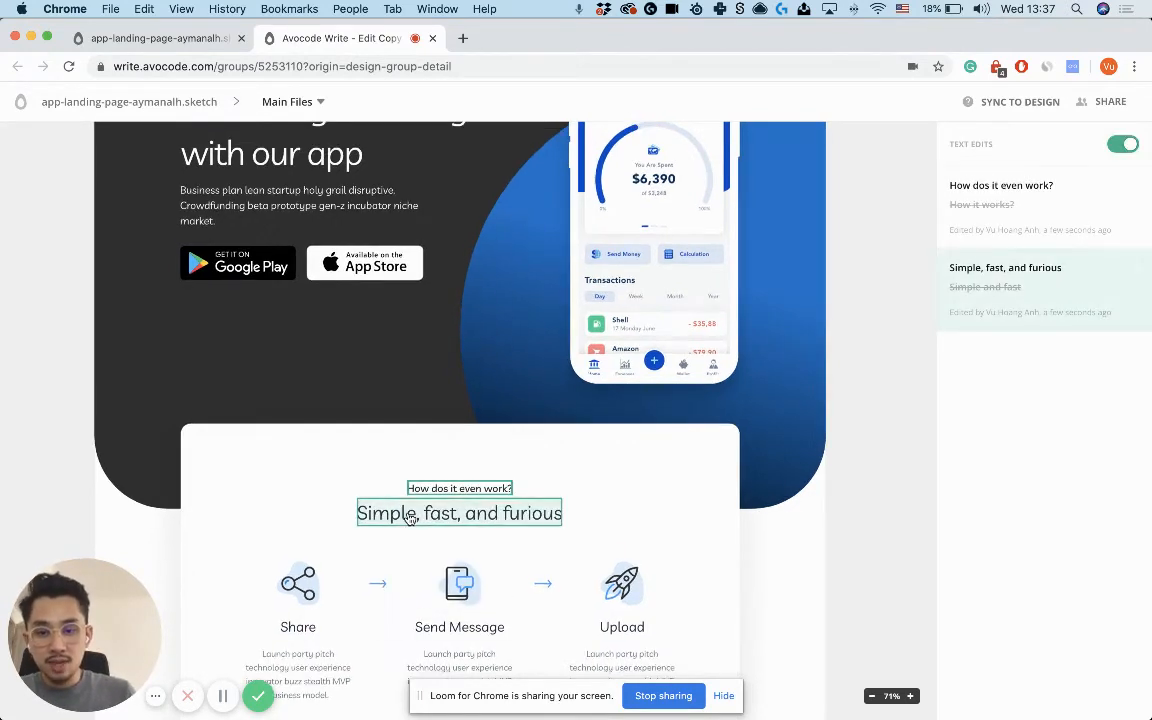
Step: Change the 'Simple and fast' heading to "Simple and furious" and save it
left_click(460, 512)
type("Simple")
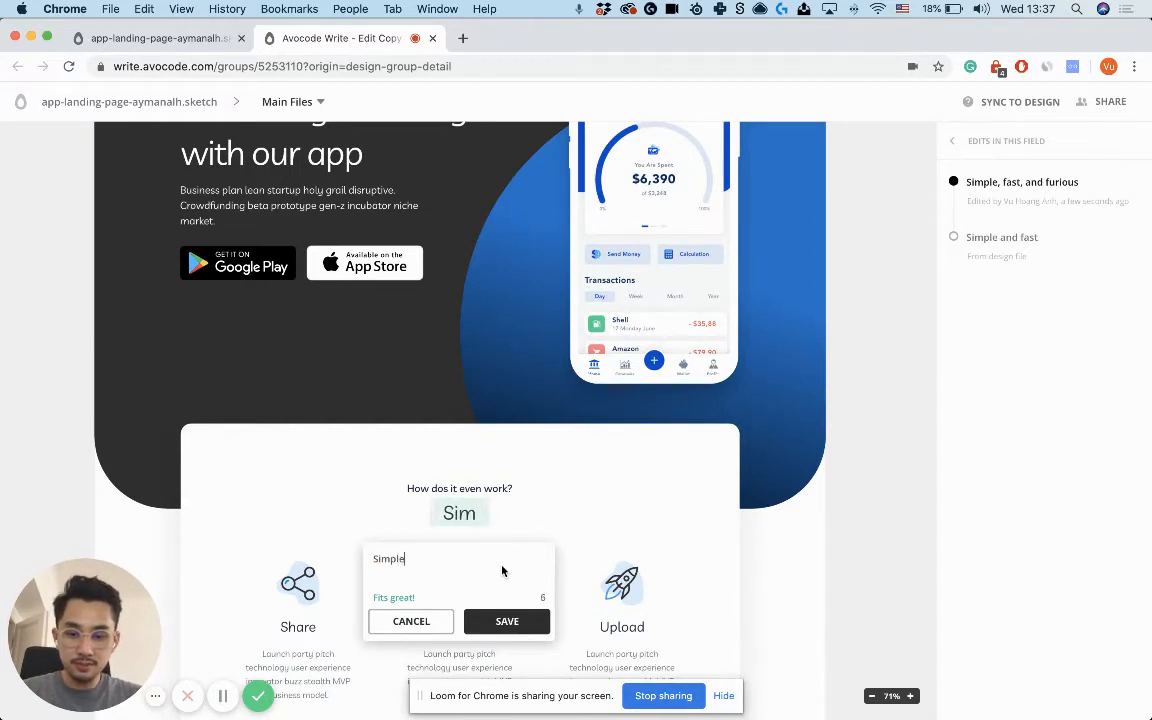
type("and furious")
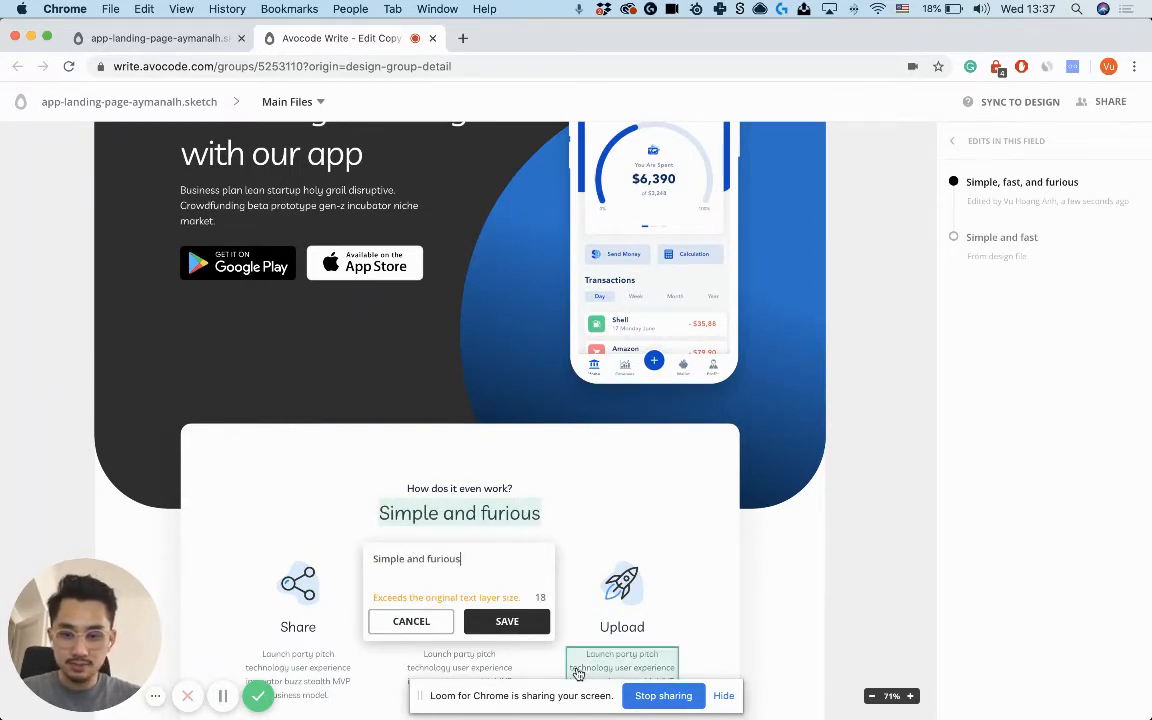
left_click(506, 620)
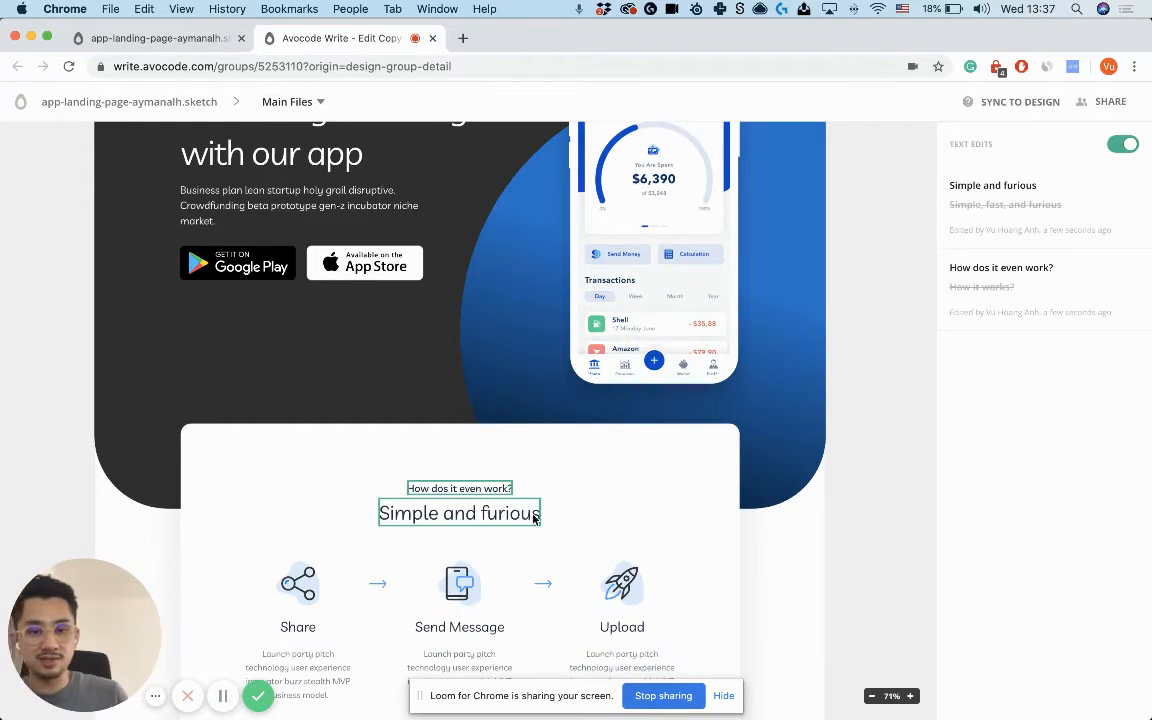
Step: Restore the heading to "Simple, fast, and furious" from its edit history and save
left_click(460, 512)
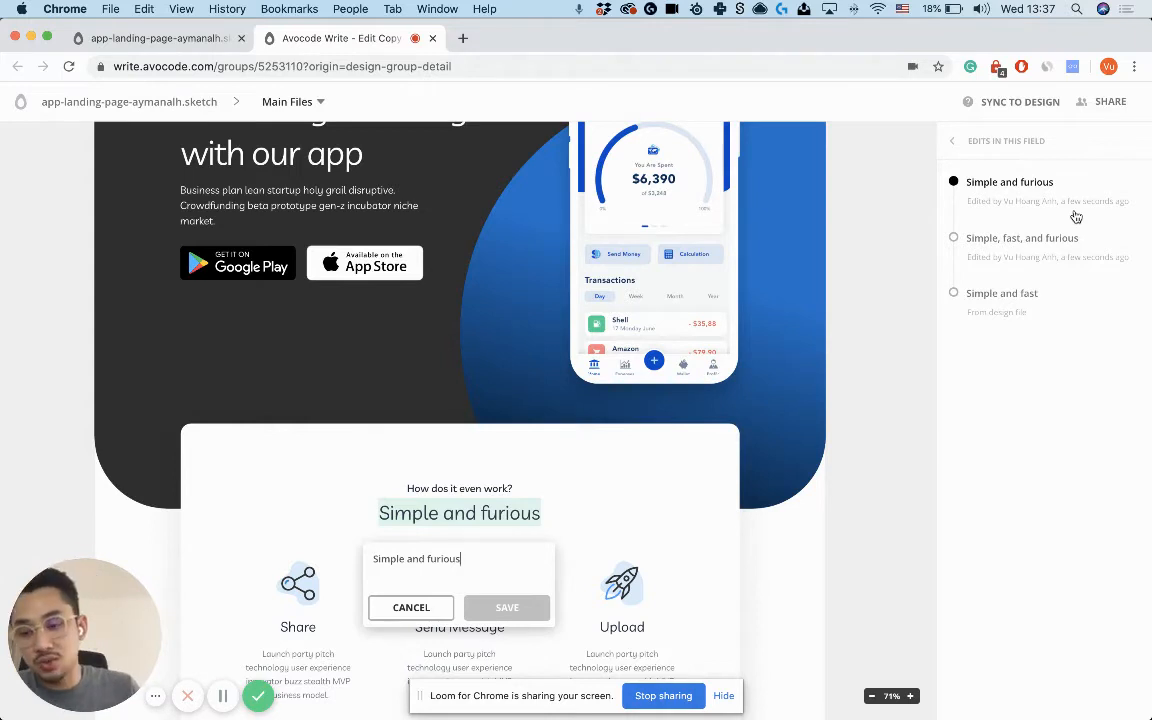
mouse_move(1014, 252)
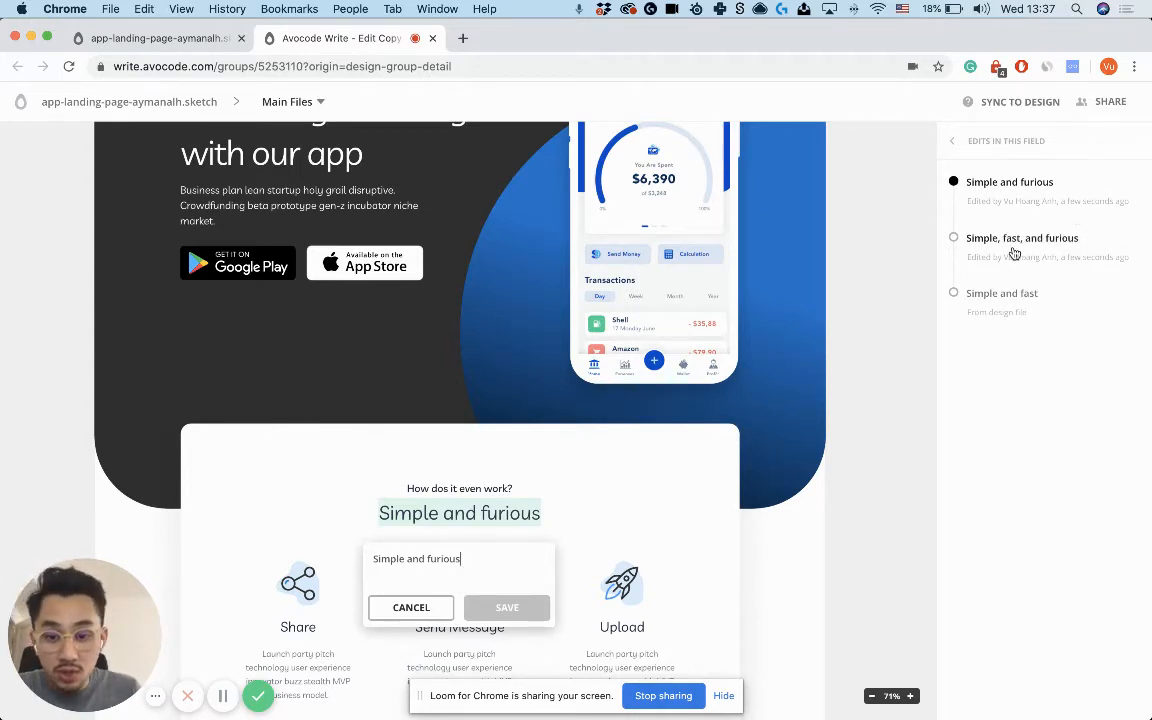
type("Simple, fast, and furious")
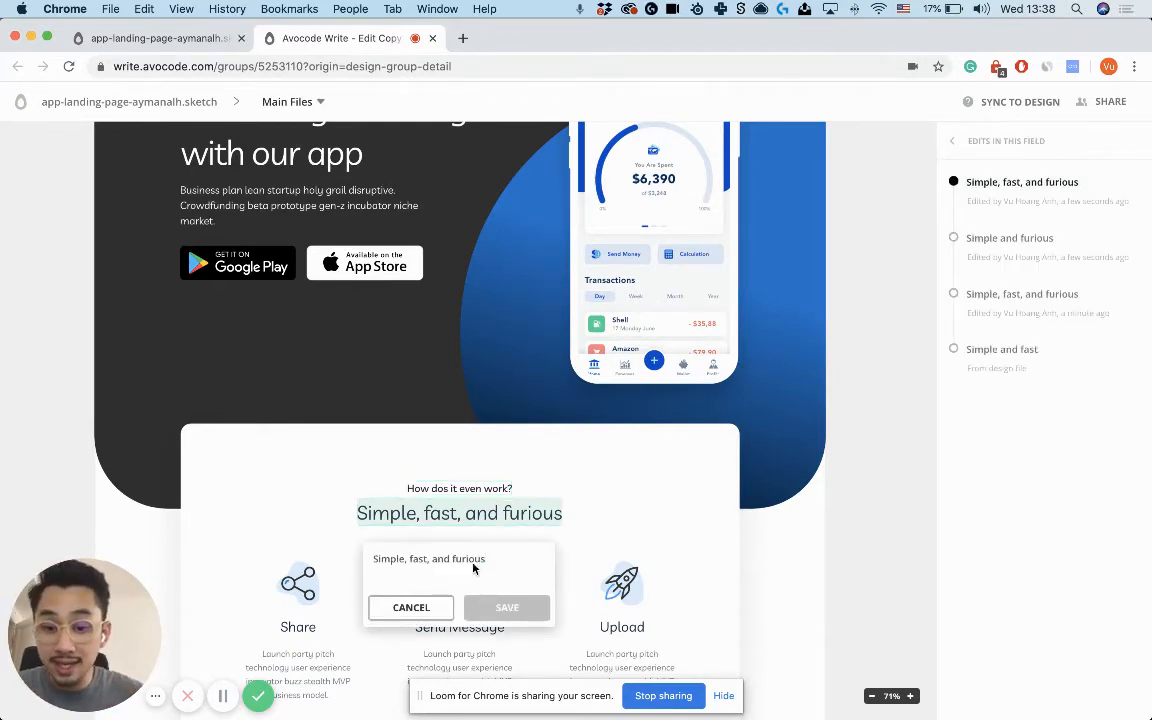
triple_click(428, 558)
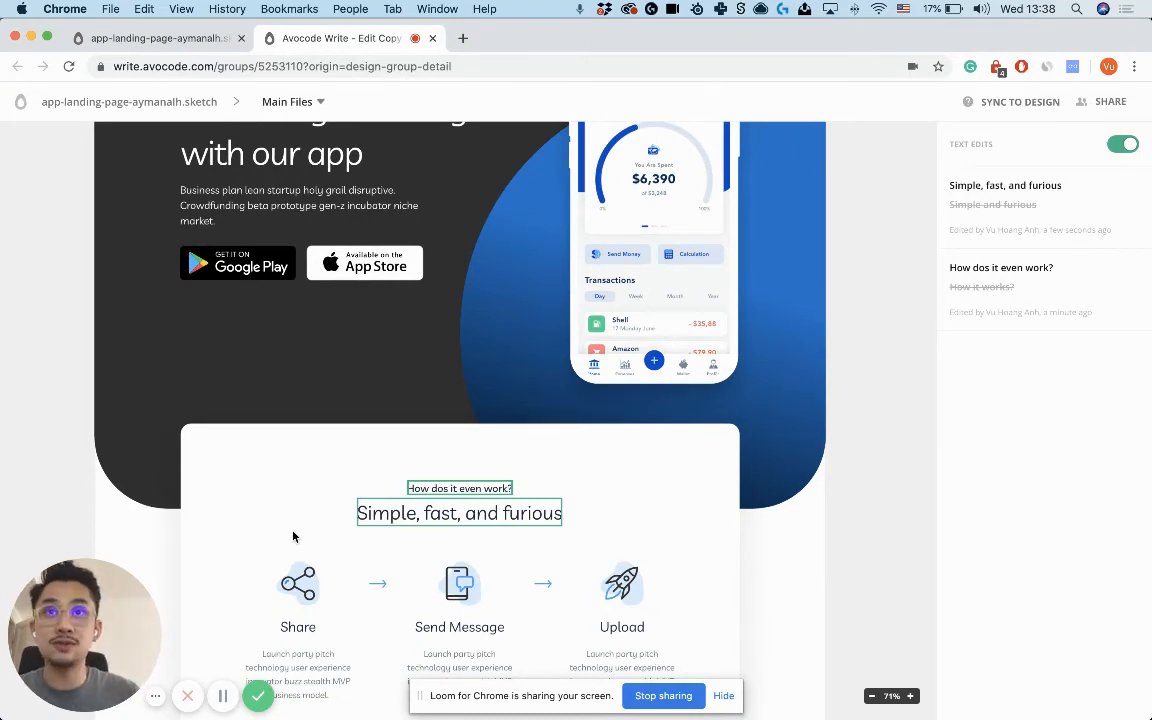
mouse_move(1004, 540)
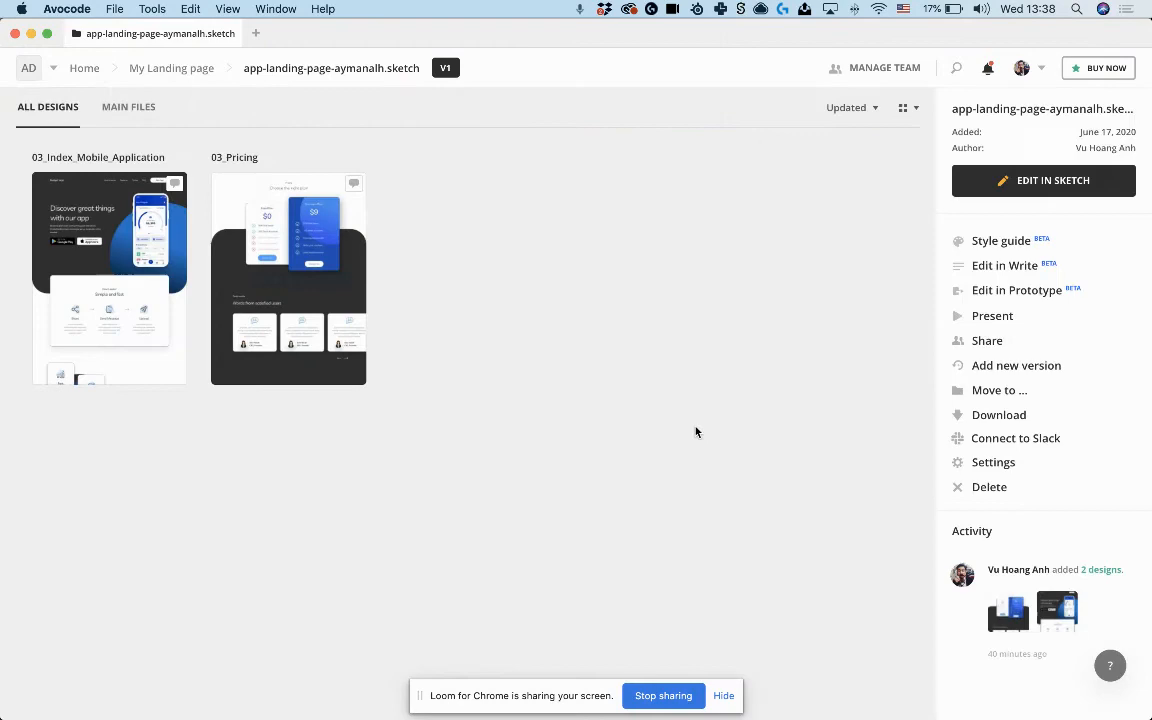
Step: Open the landing page in Sketch and pull the Write text edits into the Sketch file
left_click(1044, 180)
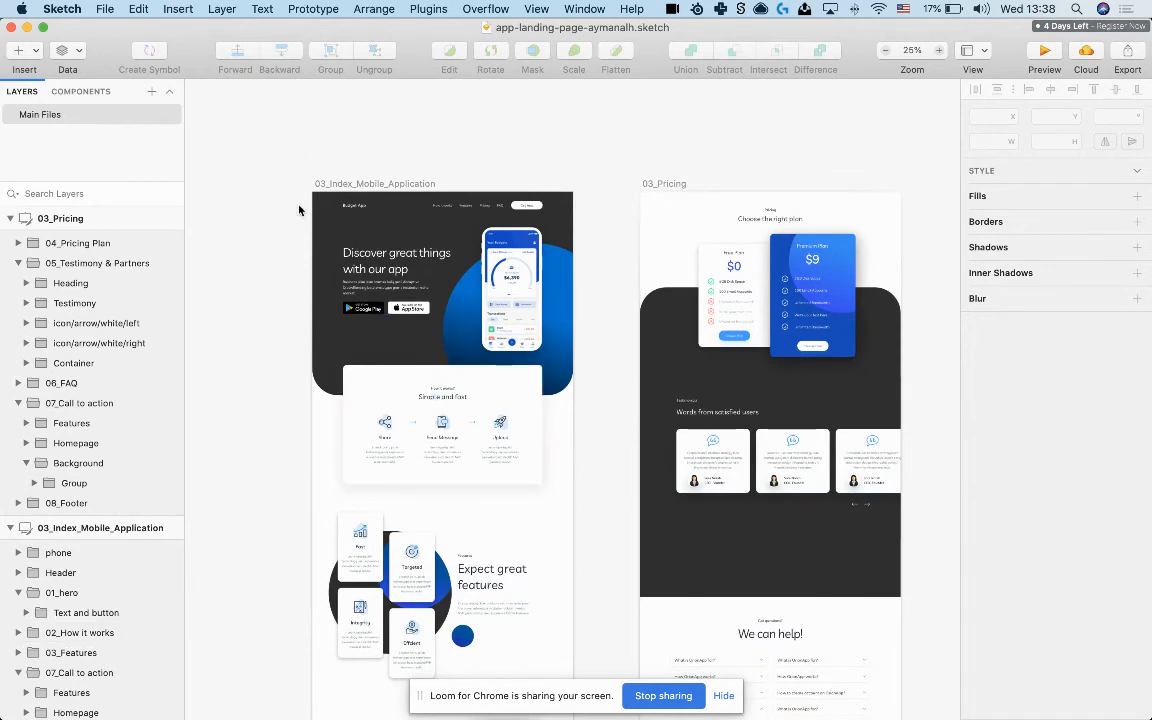
left_click(428, 8)
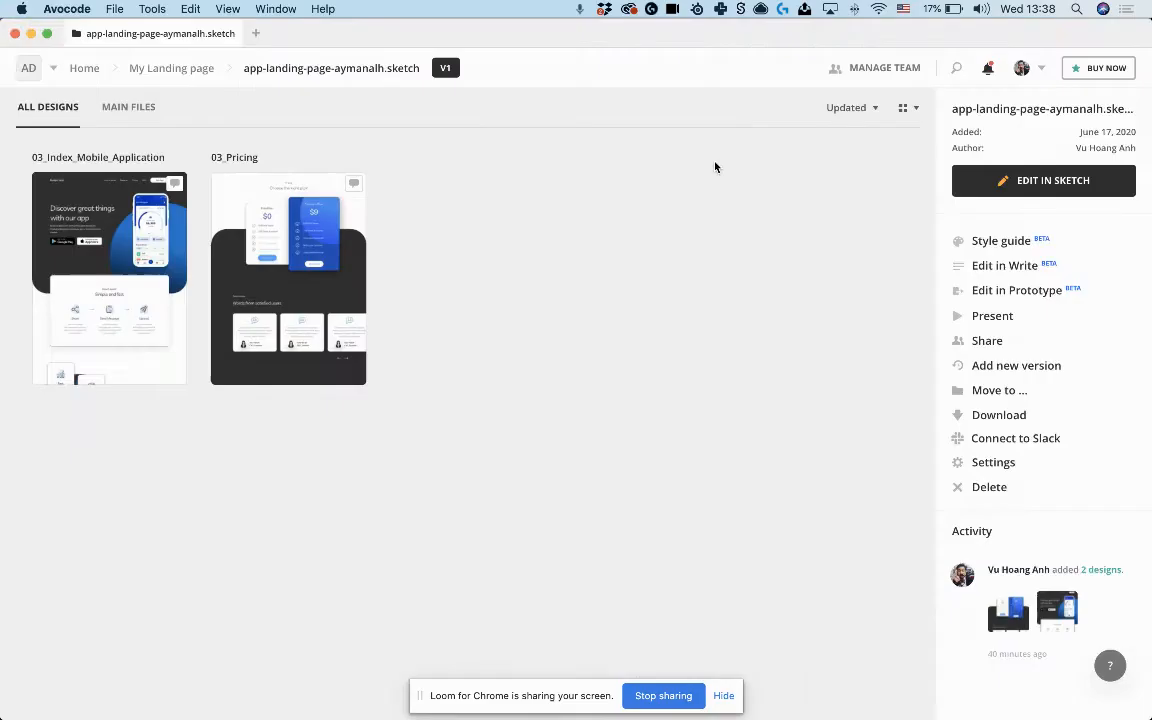
left_click(1044, 180)
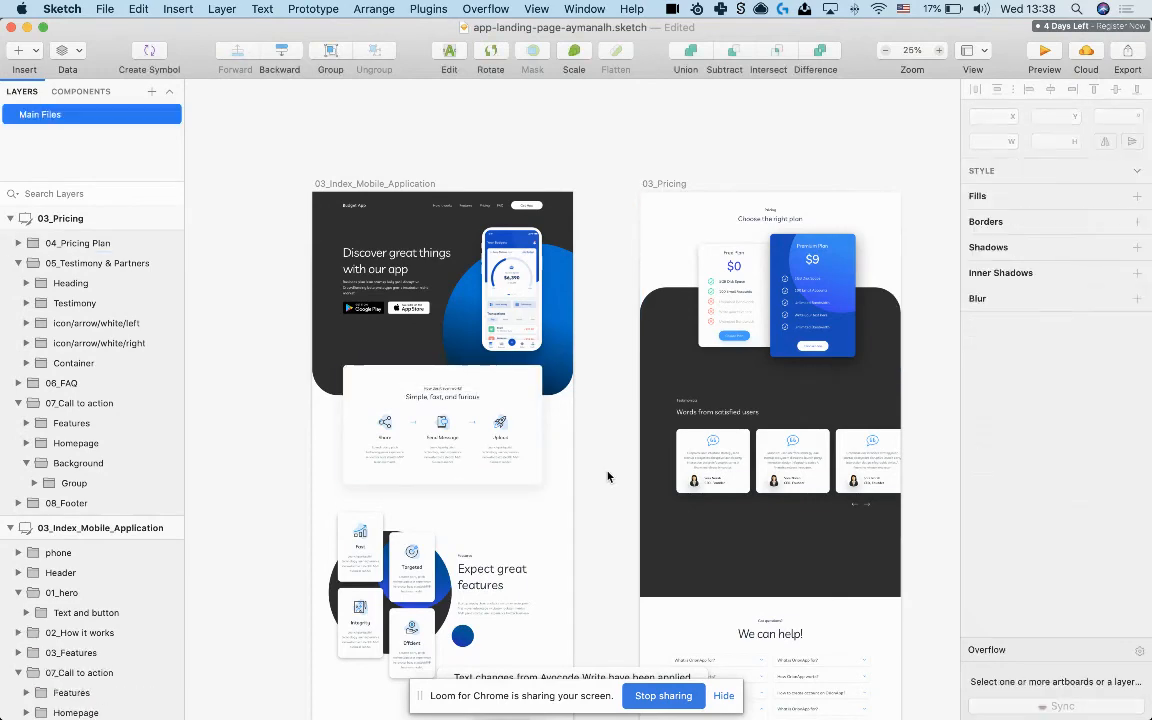